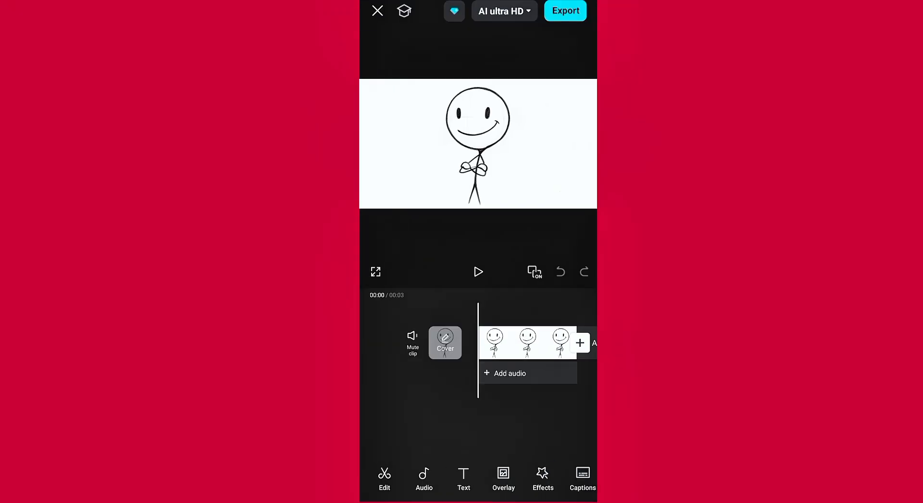
Bring up the Effects submenu showing video, body and photo effects for the stick-figure clip.
left_click(542, 477)
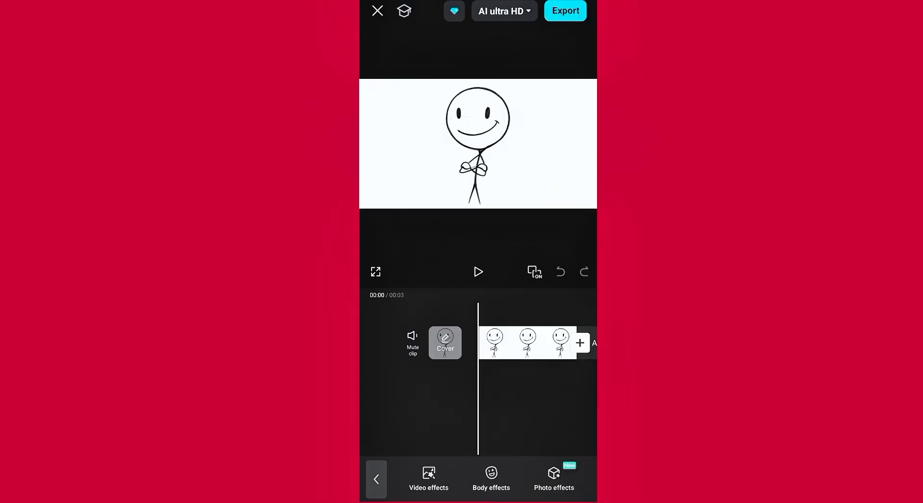